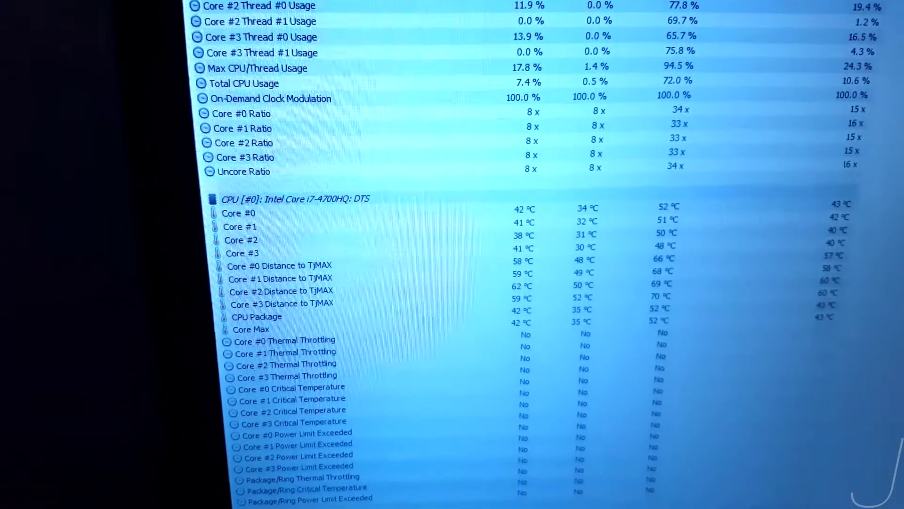
pyautogui.scroll(-3)
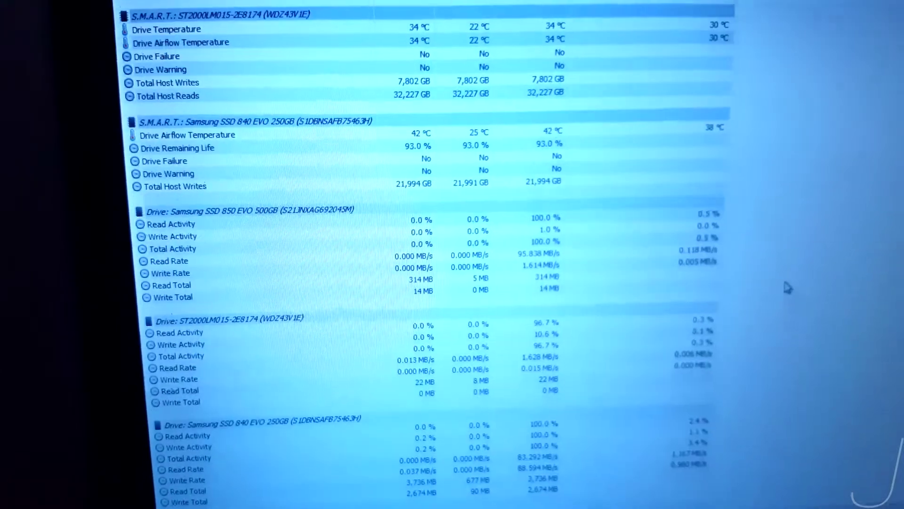